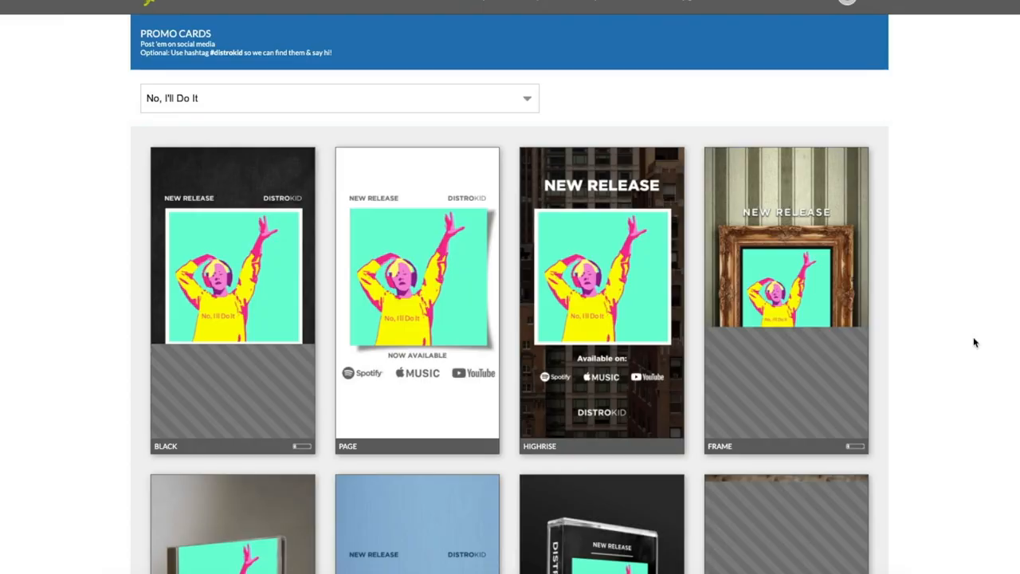
Step: Switch from the session mixer to the Arrangement timeline showing the Strings and vocal tracks
scroll(down, 3)
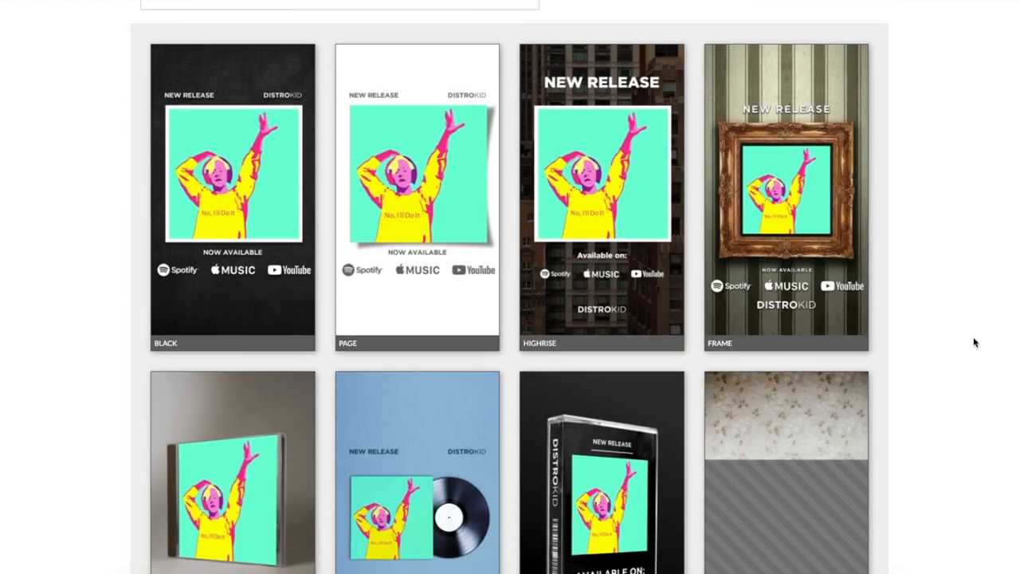
scroll(down, 3)
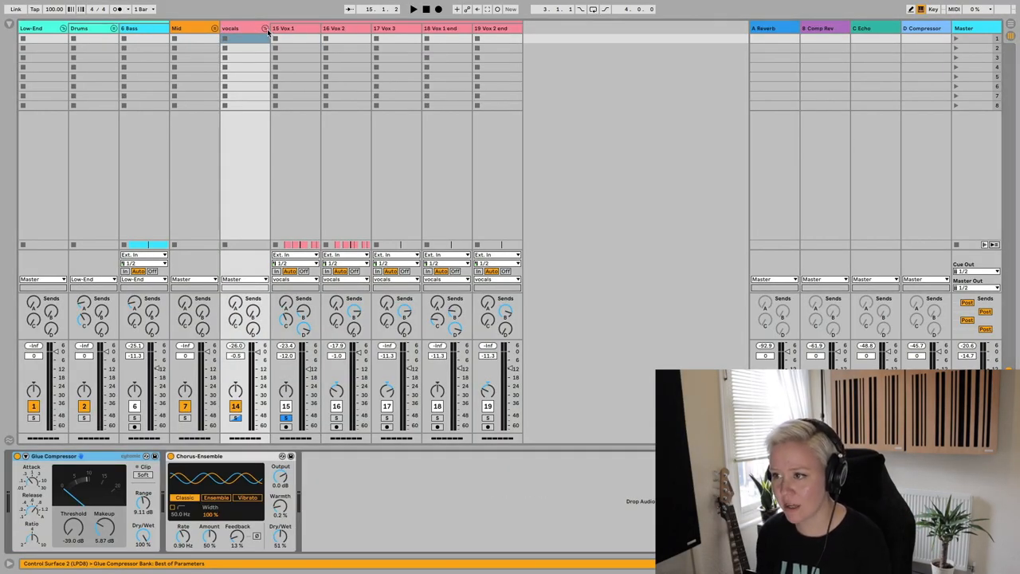
click(265, 29)
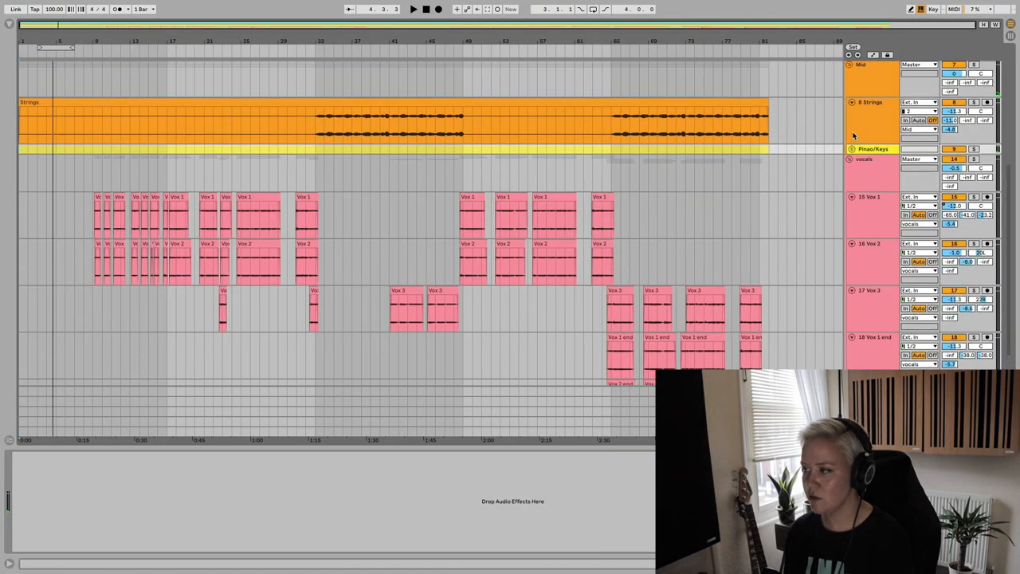
Step: Show the Utility Stereo Width lane on Pinao/Keys and shape a rising ramp at the song start
scroll(up, 3)
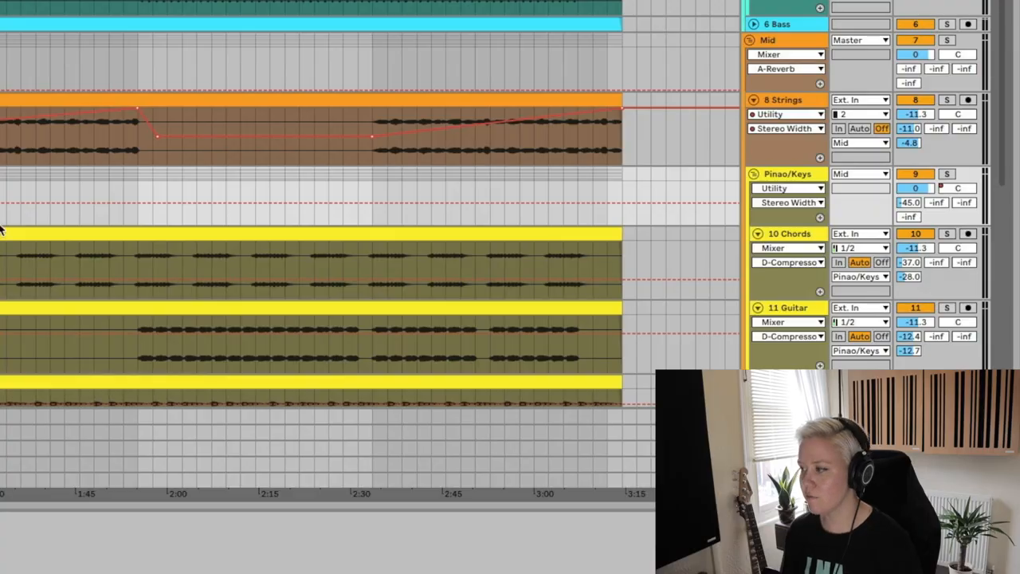
click(787, 174)
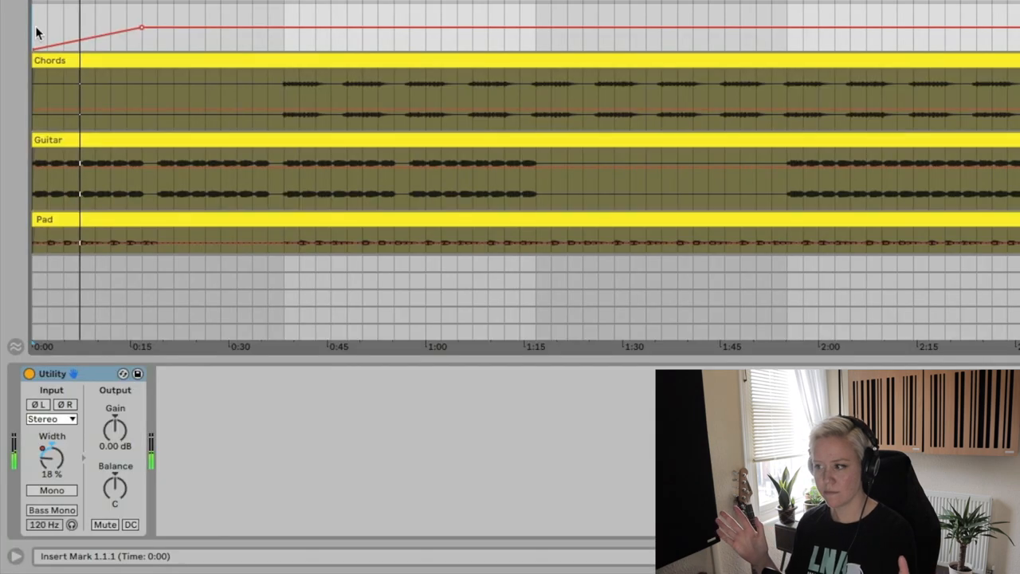
drag(51, 454, 51, 443)
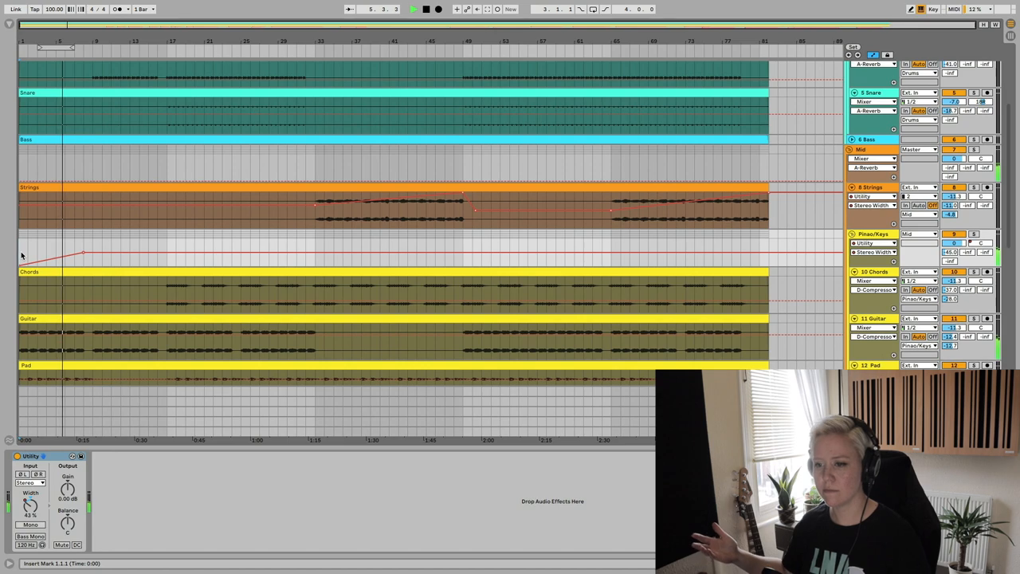
Step: Select the vocals group and bring up its device chain after Glue Compressor and Chorus-Ensemble
drag(28, 504, 28, 491)
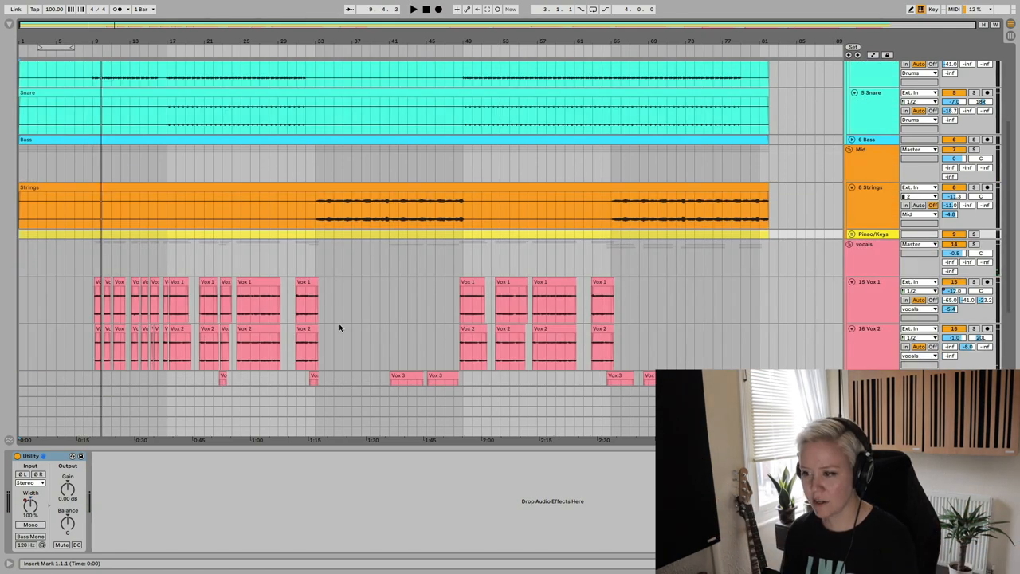
scroll(down, 3)
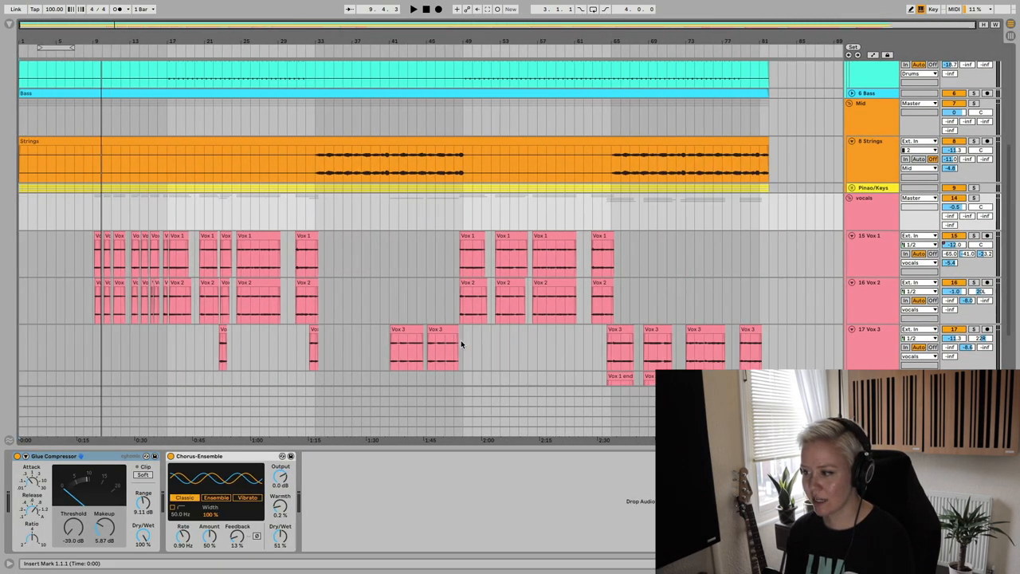
scroll(down, 3)
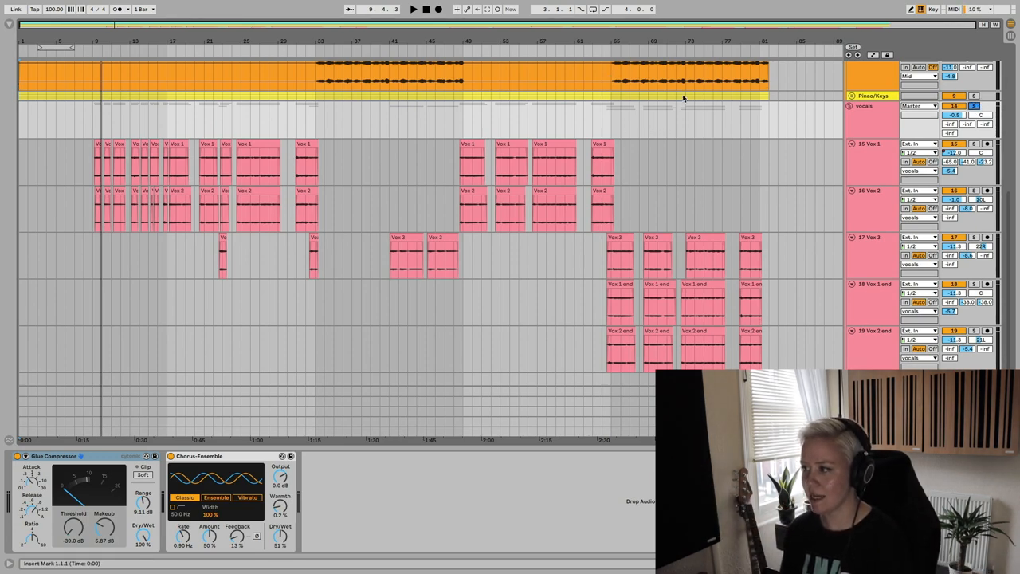
click(413, 10)
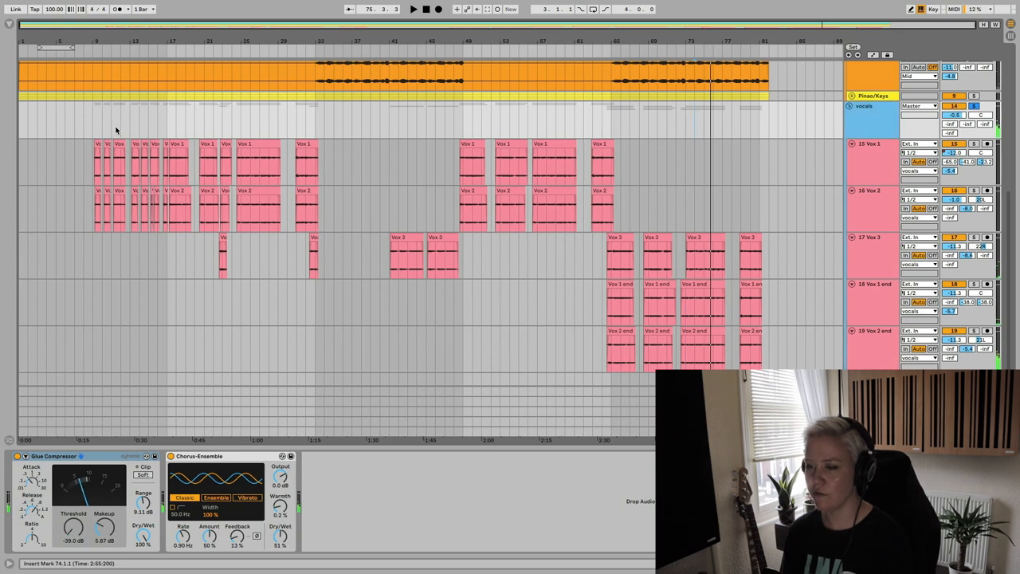
click(14, 10)
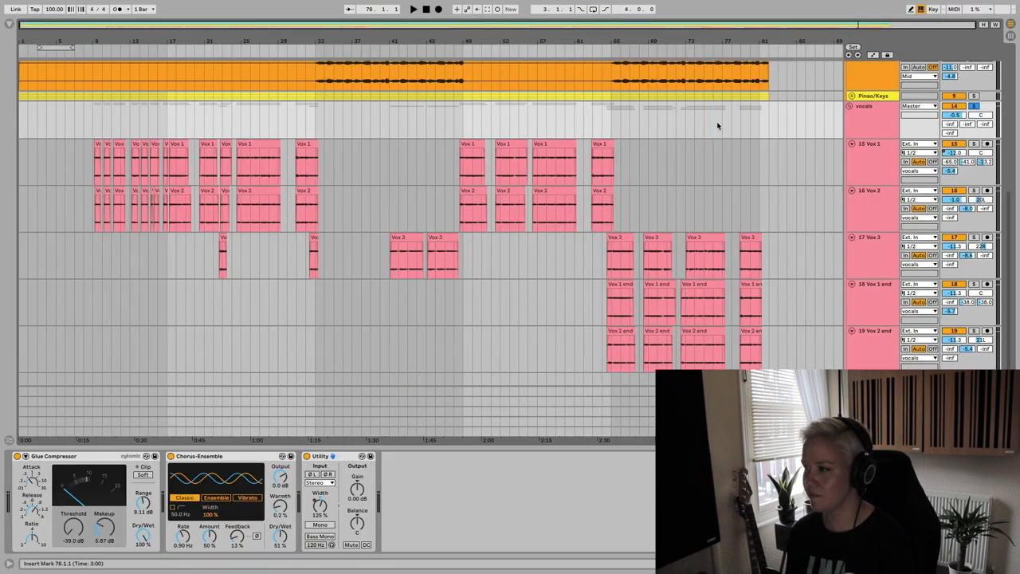
click(413, 10)
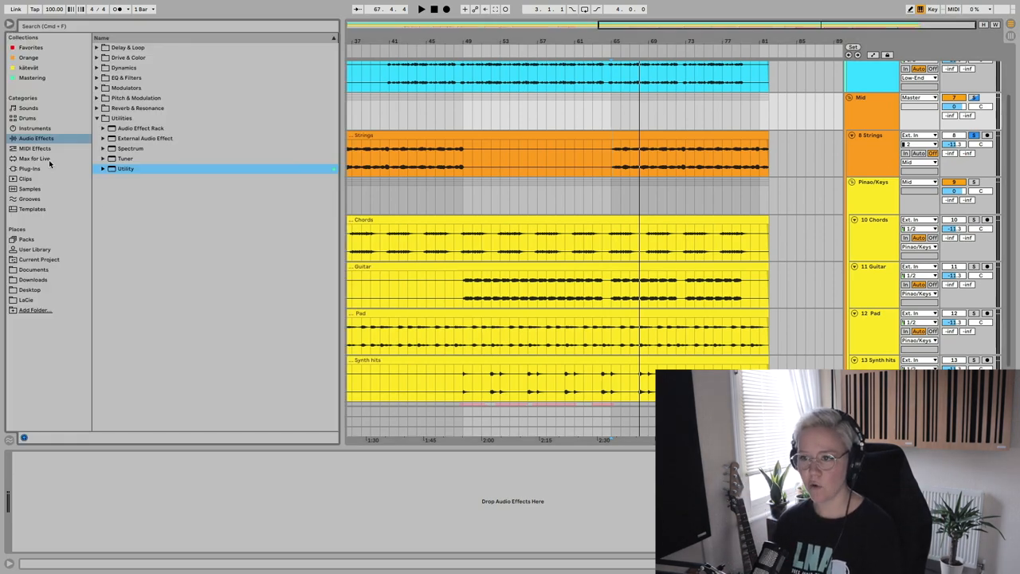
Step: Load the Utility device from Audio Effects > Utilities onto the track
double_click(124, 169)
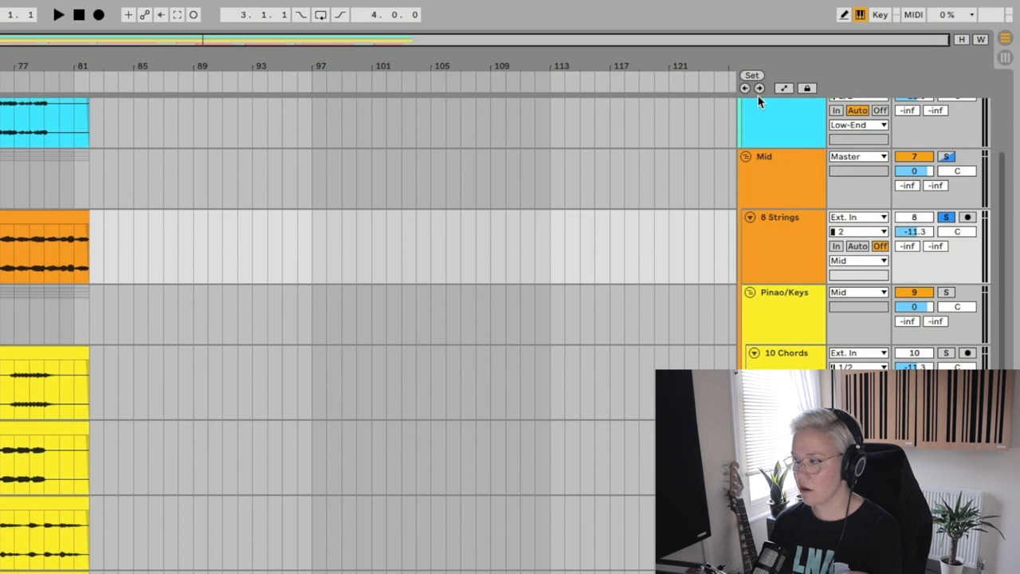
Step: Move the Strings Stereo Width breakpoint left to where the strings clip enters
click(784, 90)
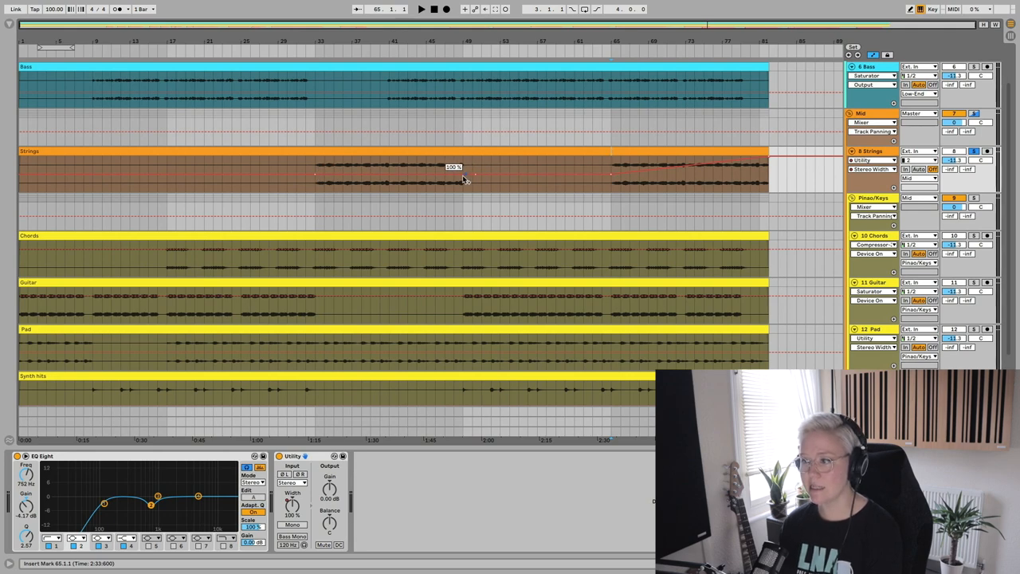
drag(454, 168, 322, 175)
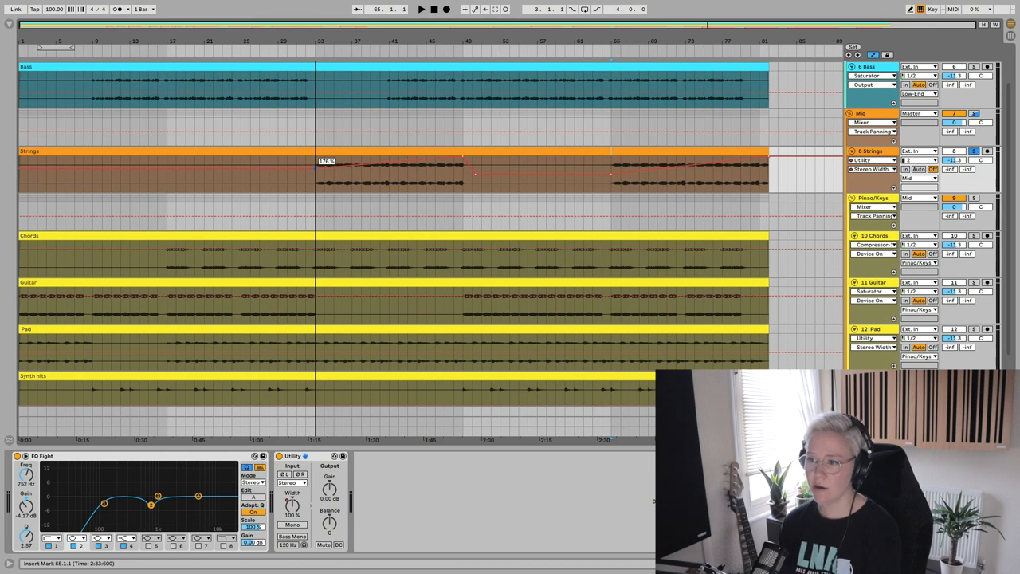
scroll(up, 3)
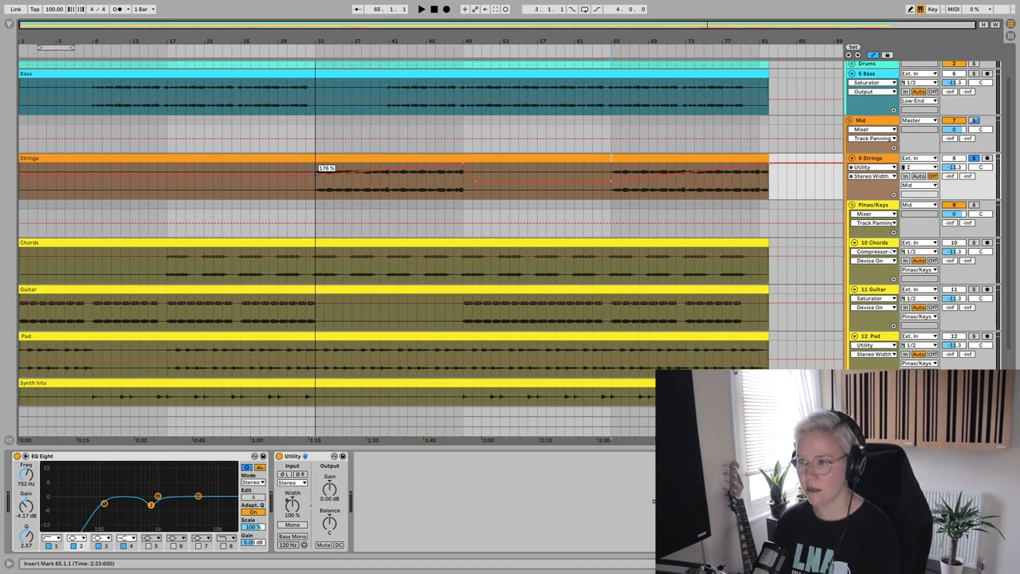
click(421, 10)
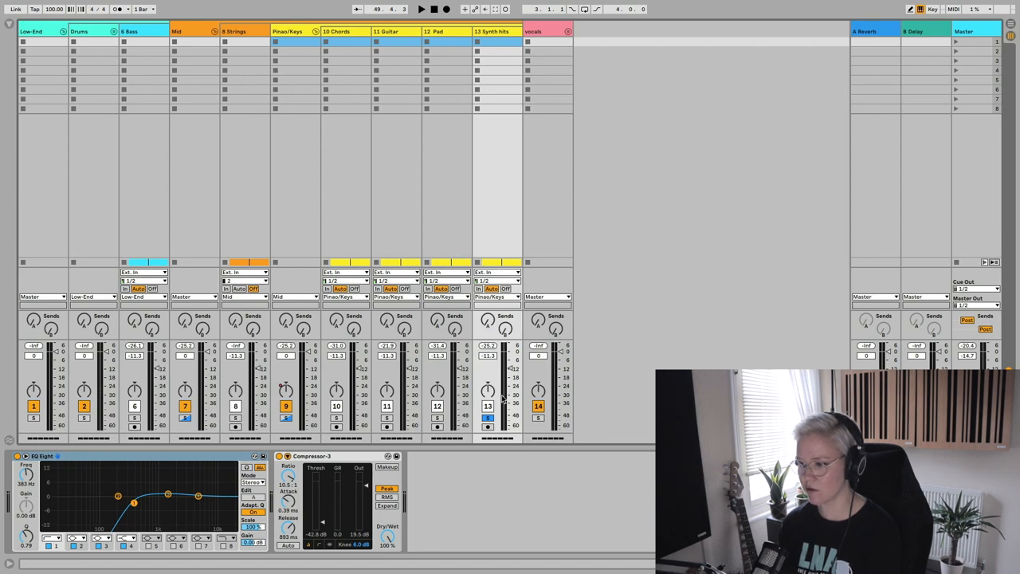
mouse_move(704, 353)
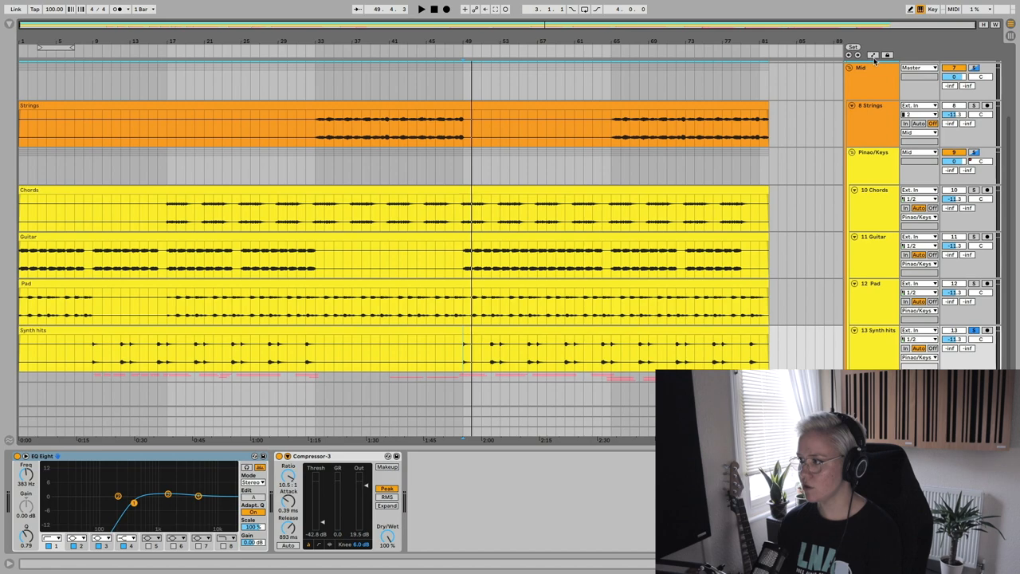
Step: Select the Synth hits track to set up Track Panning automation toward about 40R
click(873, 54)
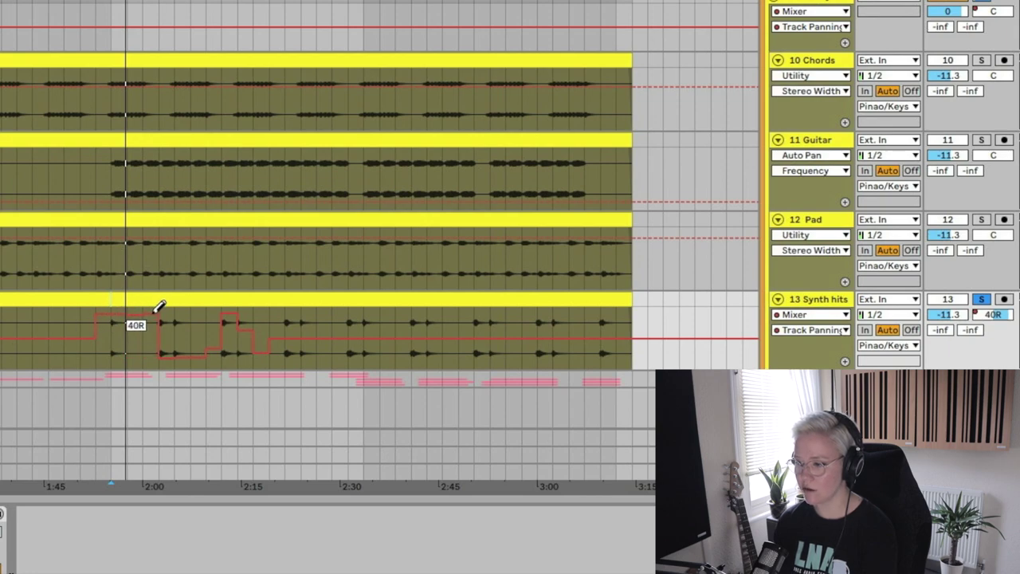
mouse_move(206, 347)
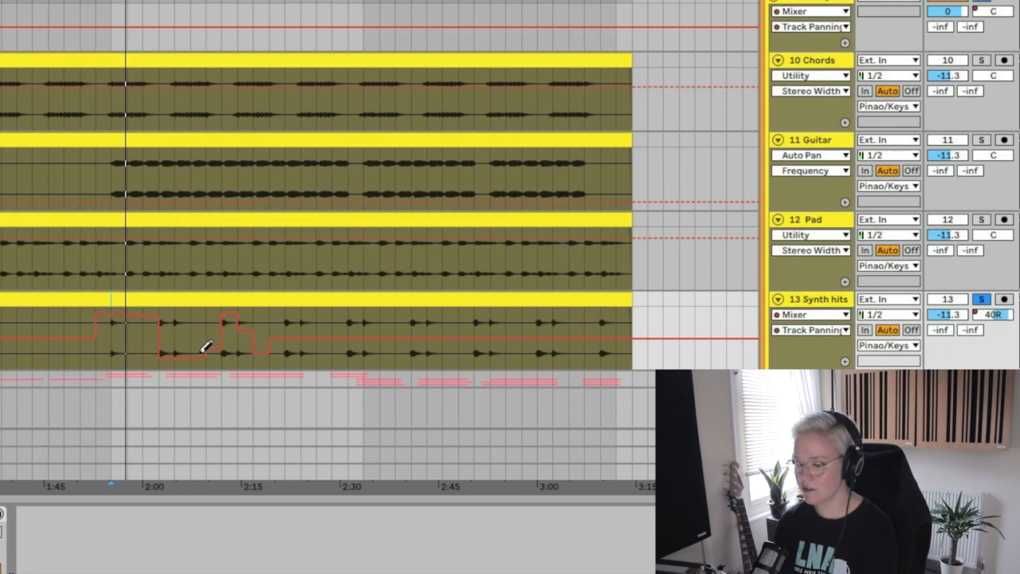
mouse_move(224, 338)
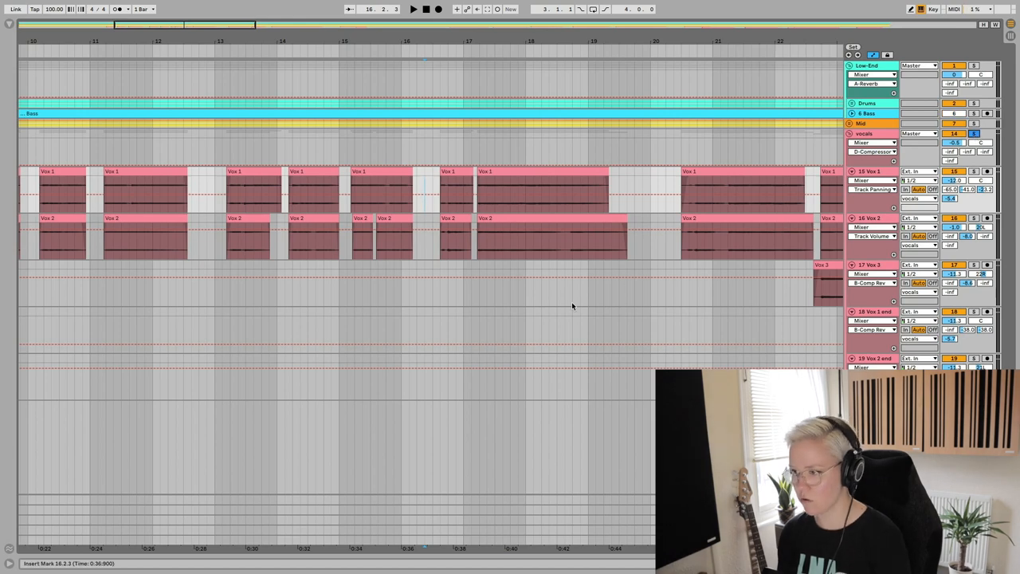
Step: Choose Track Panning on Vox 1 and reshape its envelope between clips with a new breakpoint
click(413, 10)
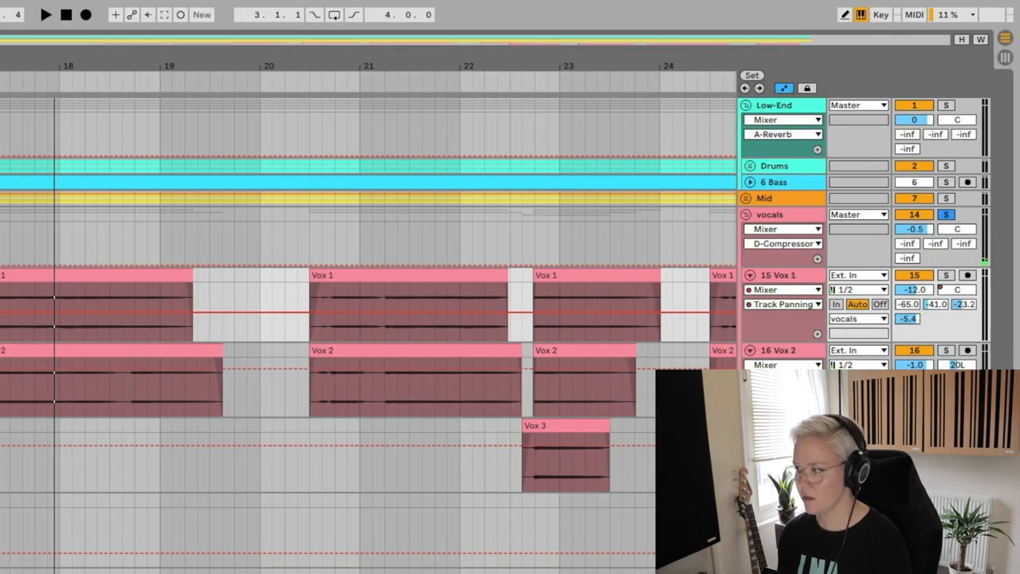
click(784, 290)
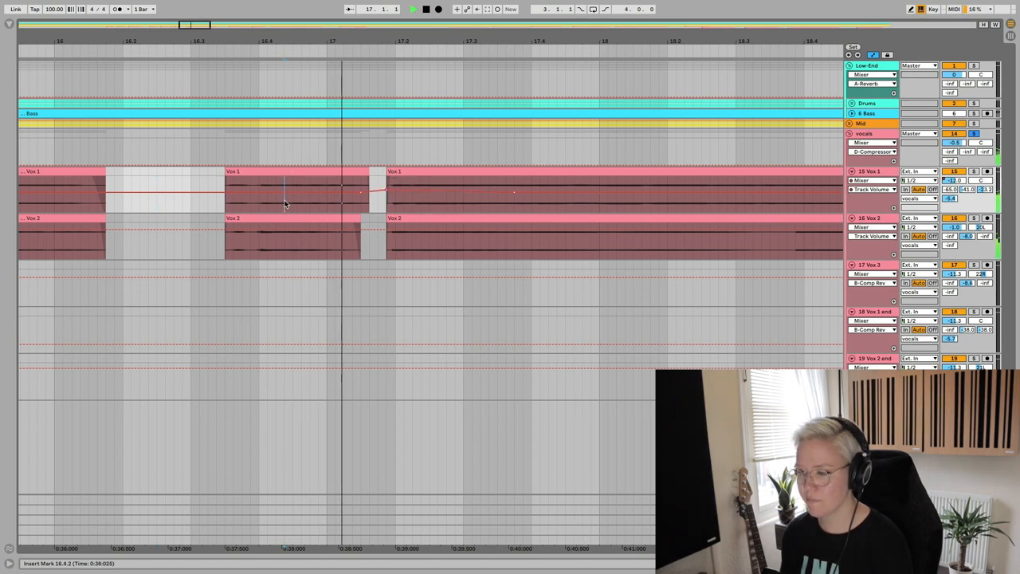
drag(359, 192, 455, 191)
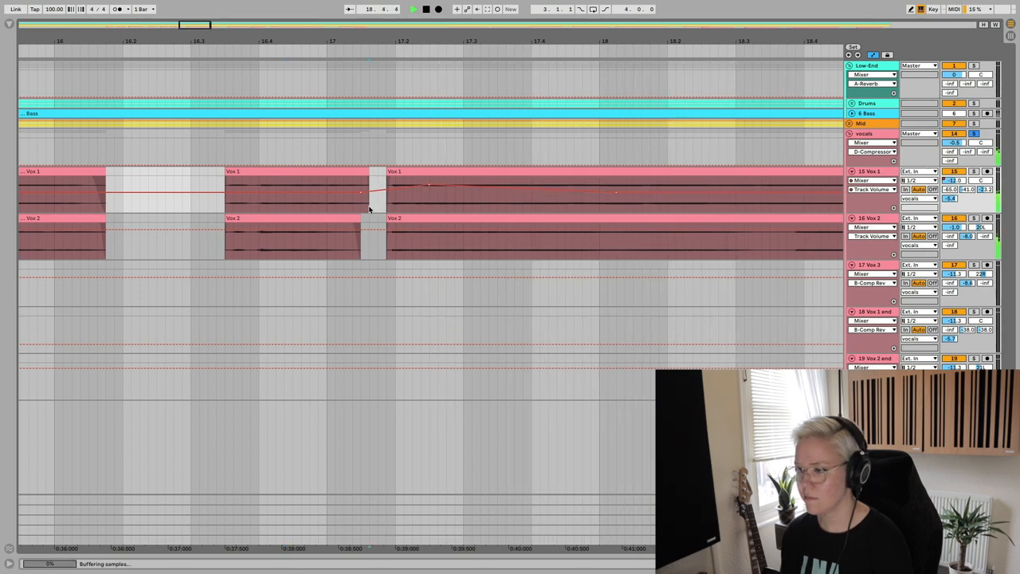
click(433, 217)
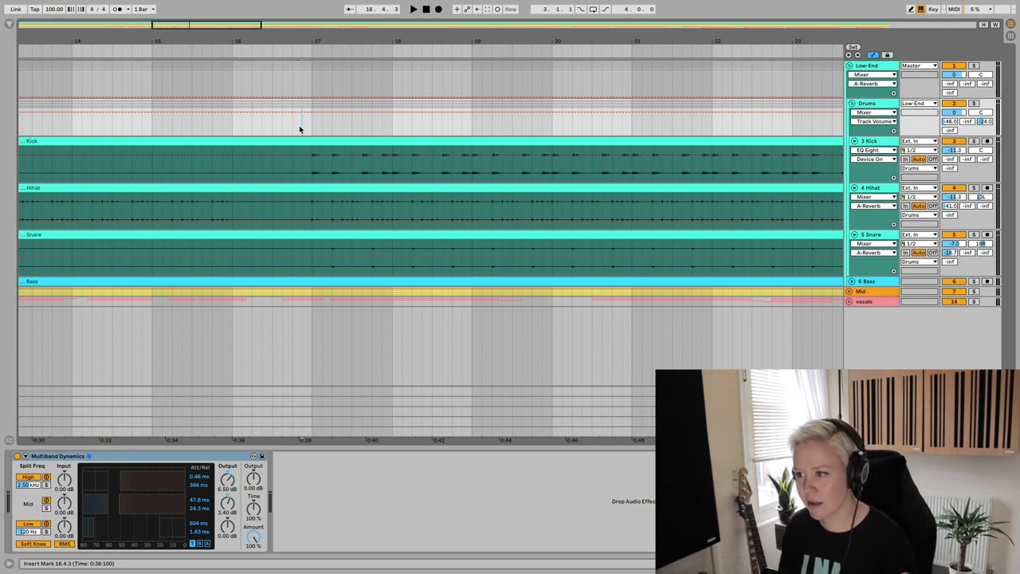
Step: Pick Track Volume on the Drums group and set a Fixed Grid of 1/8 for stepped drawing
click(413, 9)
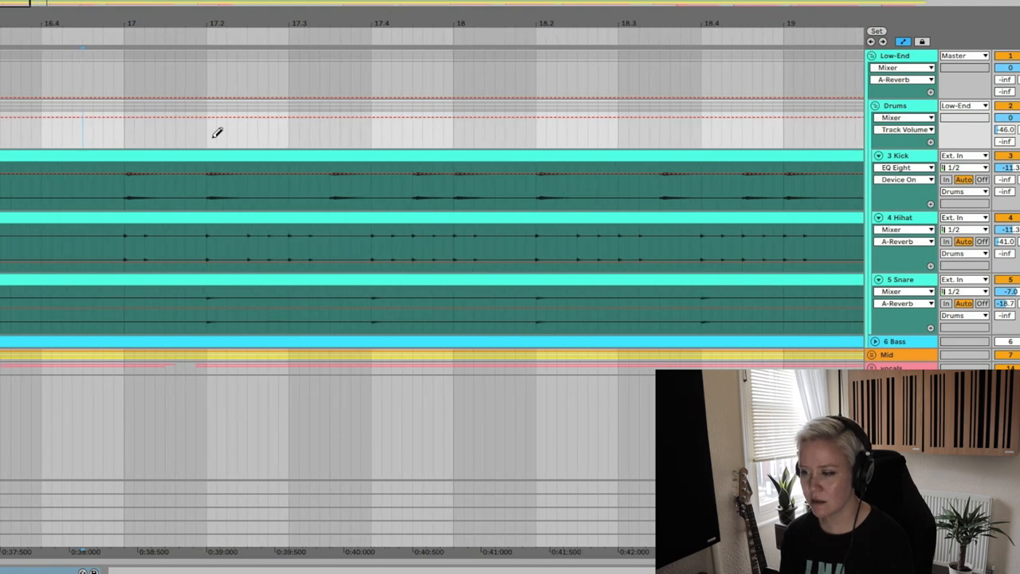
right_click(217, 131)
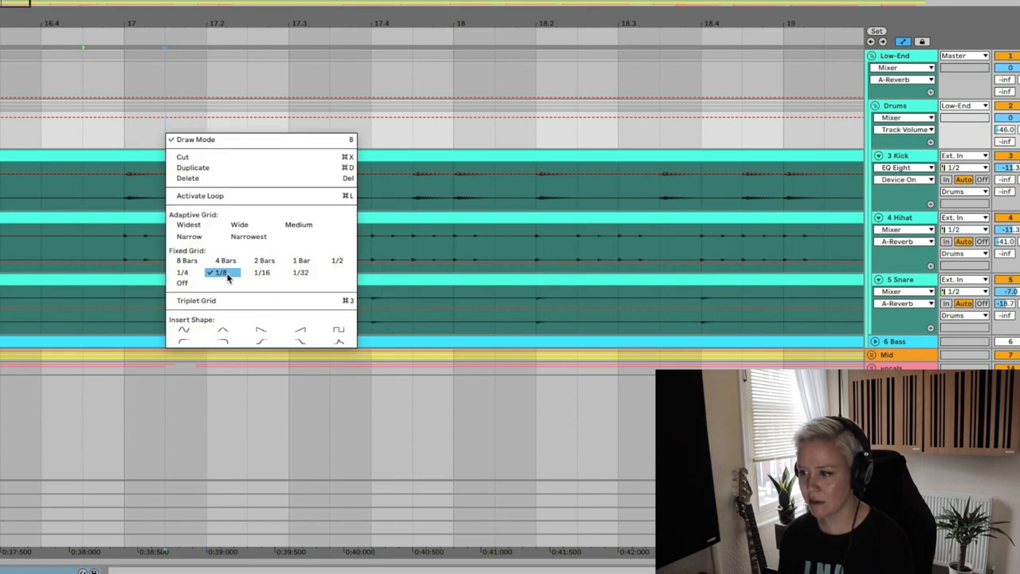
click(219, 272)
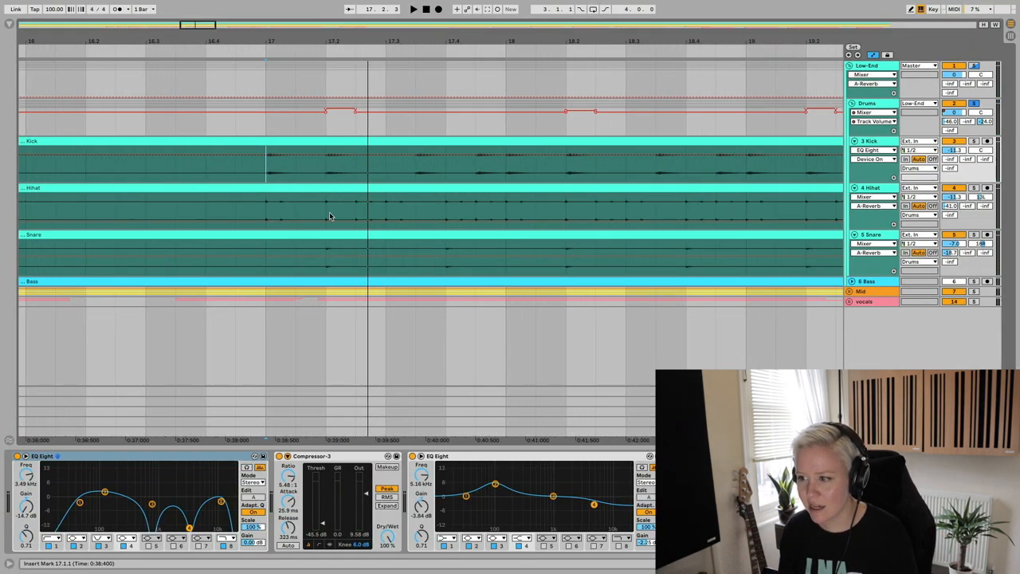
mouse_move(272, 178)
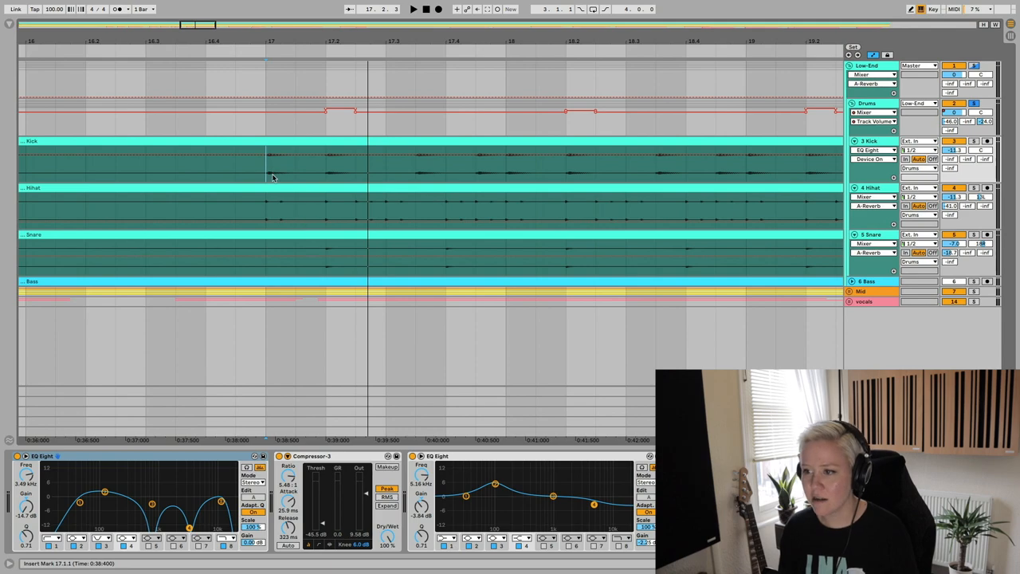
click(413, 9)
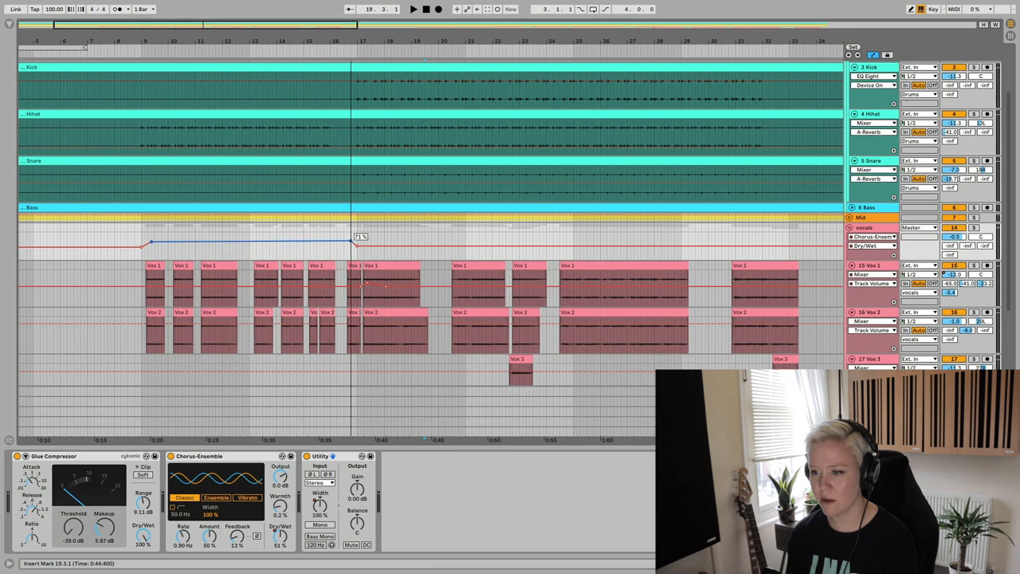
Step: Set the level the vocals group's Chorus-Ensemble ramp rises to before holding
drag(356, 236, 356, 242)
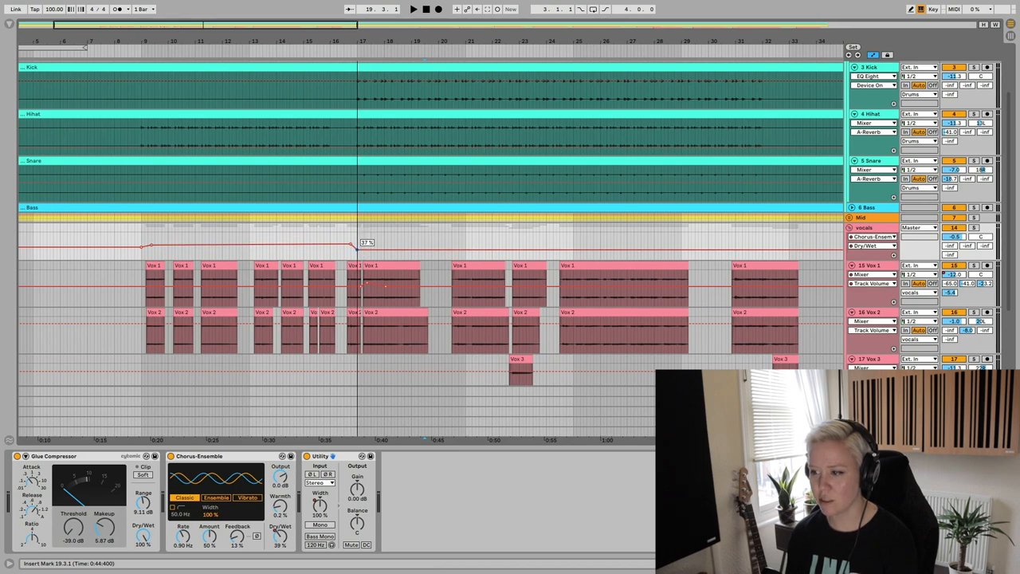
mouse_move(357, 254)
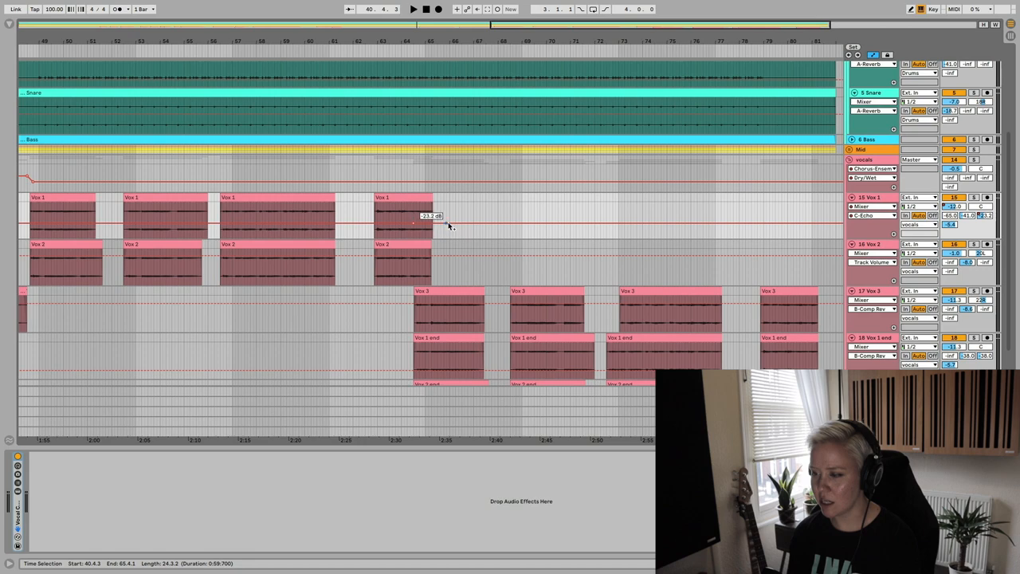
Step: Draw an upward automation ramp across the Vox 2 clips so the effect builds gradually
click(412, 217)
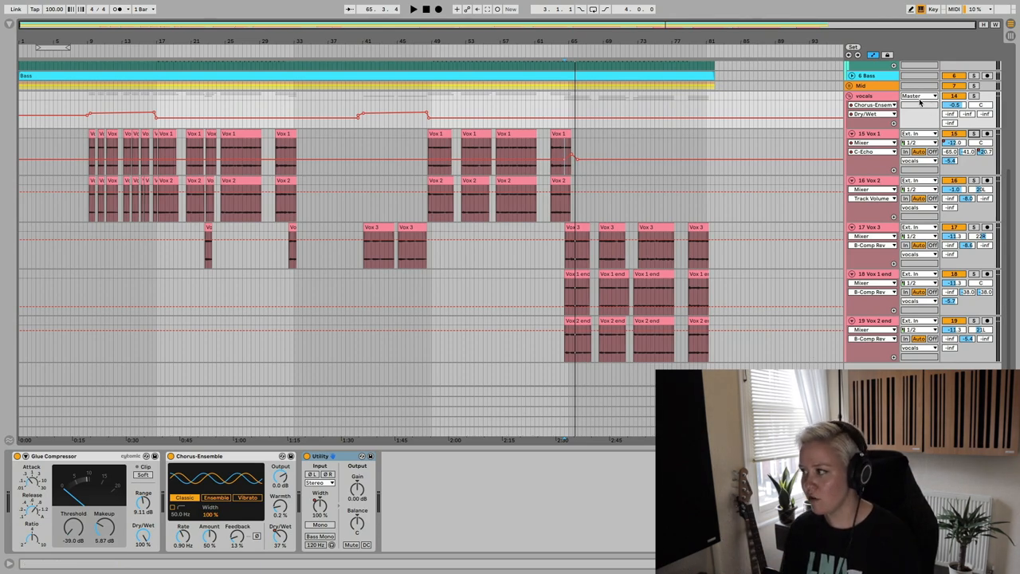
mouse_move(743, 269)
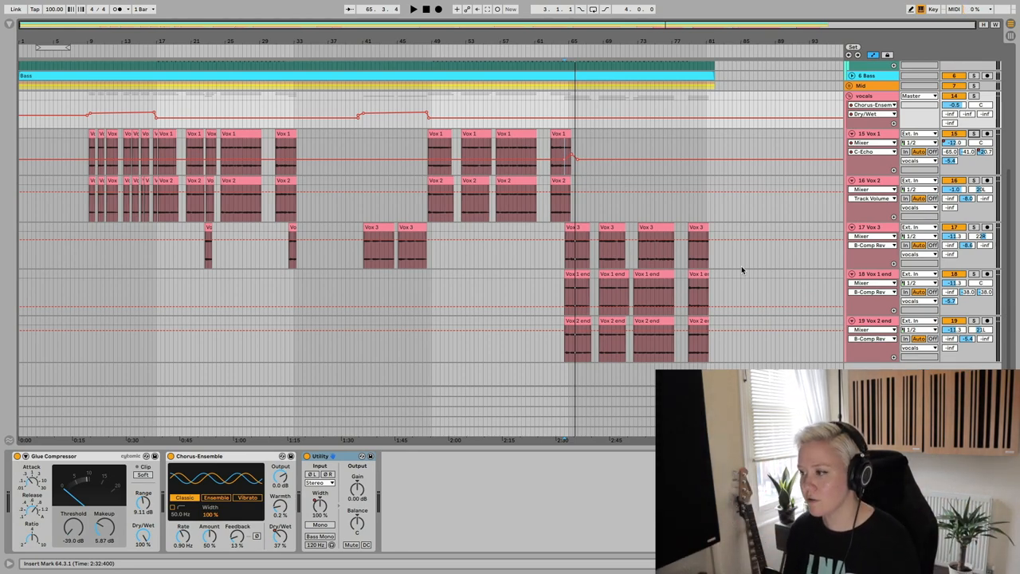
scroll(up, 3)
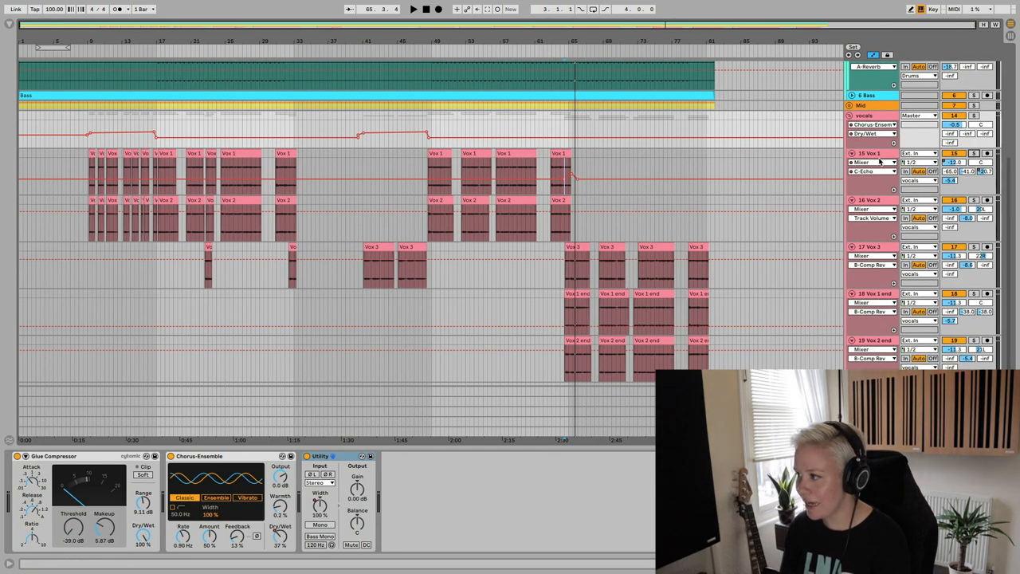
key(tab)
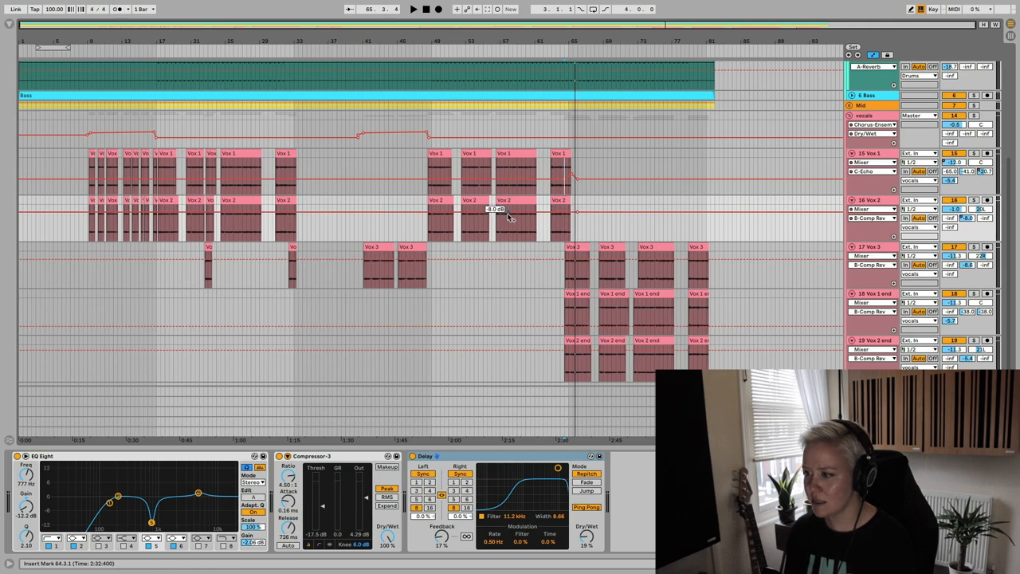
drag(497, 209, 361, 214)
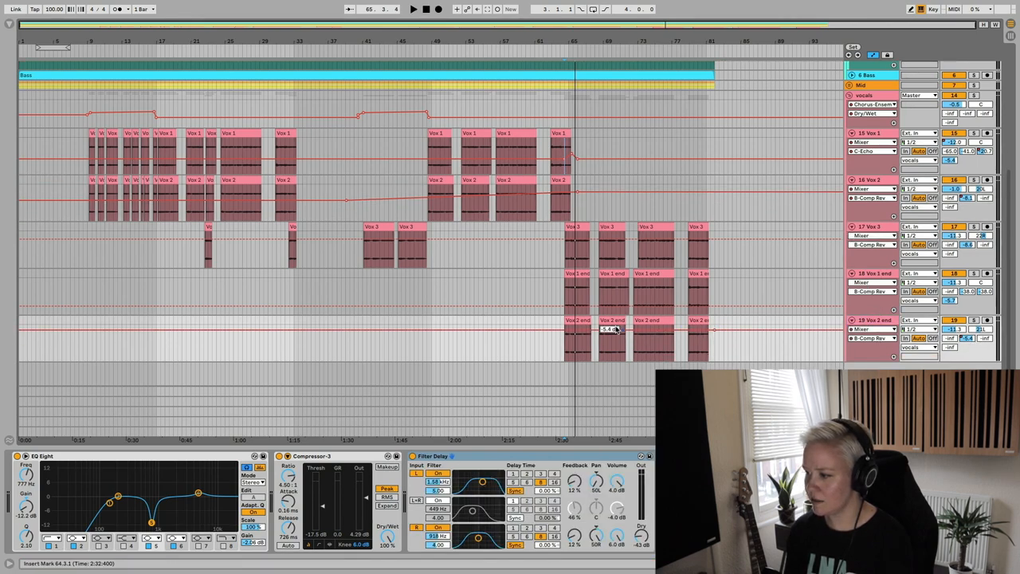
drag(609, 330, 606, 334)
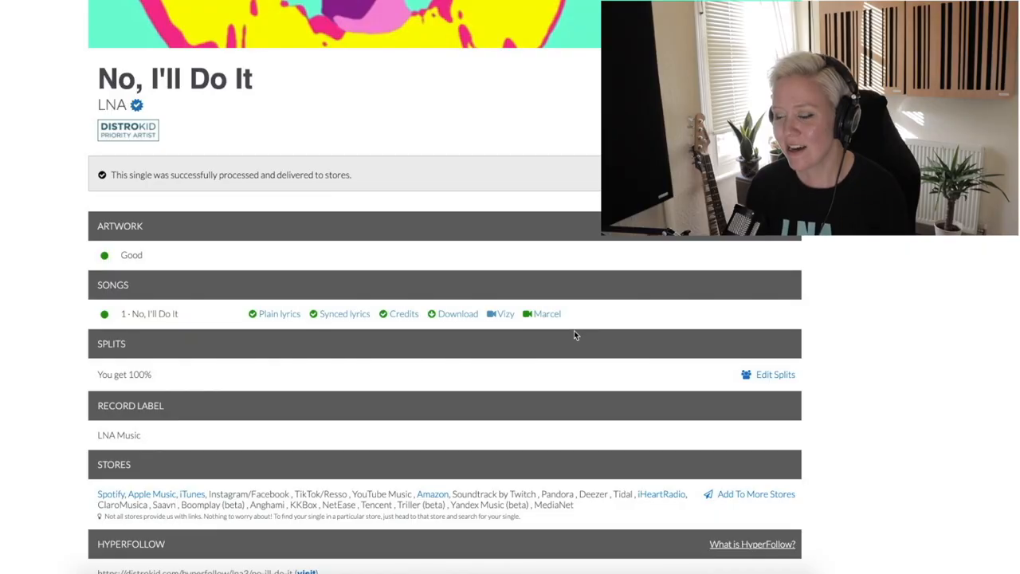
mouse_move(338, 334)
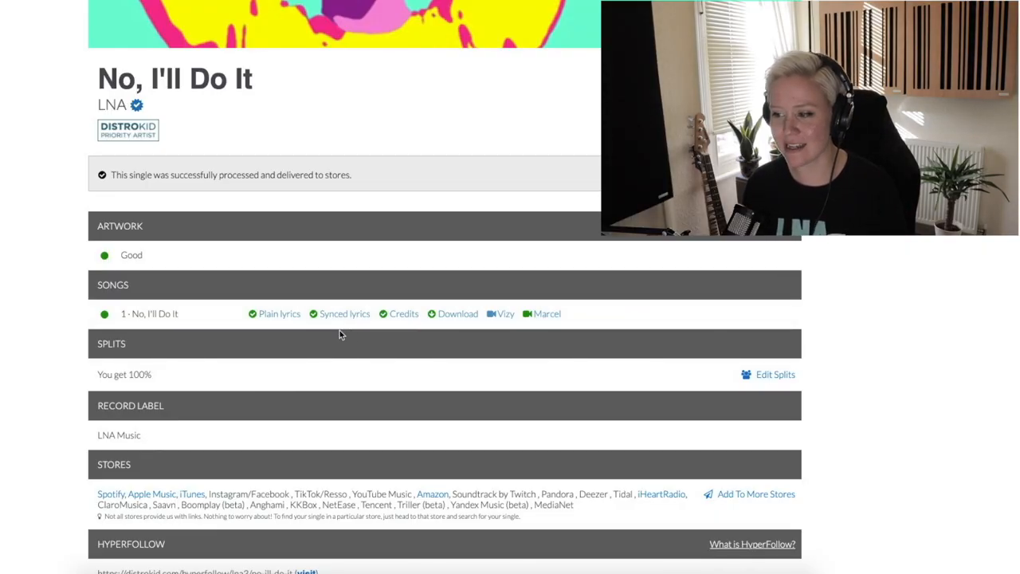
mouse_move(317, 325)
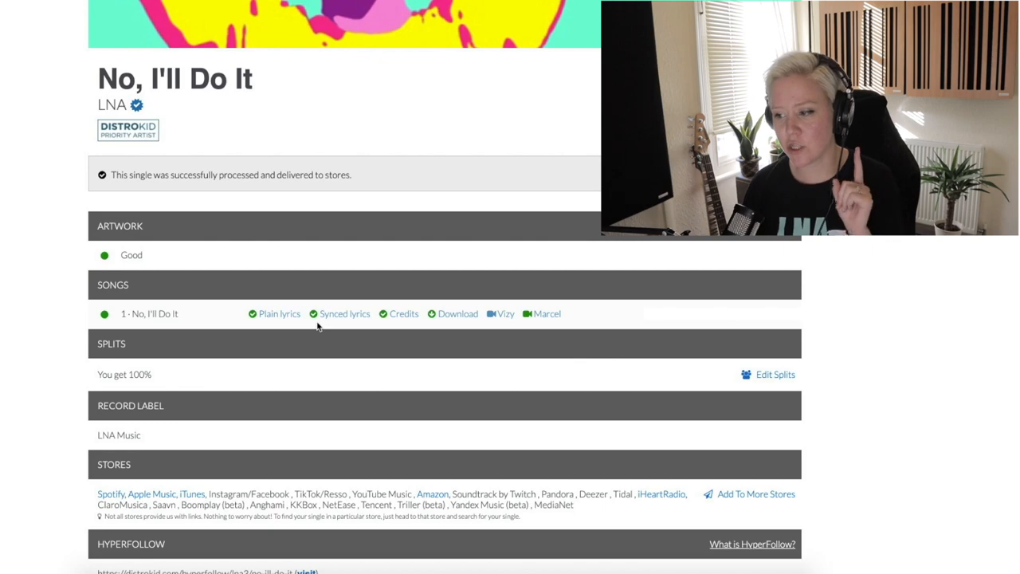
Step: Scroll the No, I'll Do It release page to its HyperFollow link and add-ons
click(344, 312)
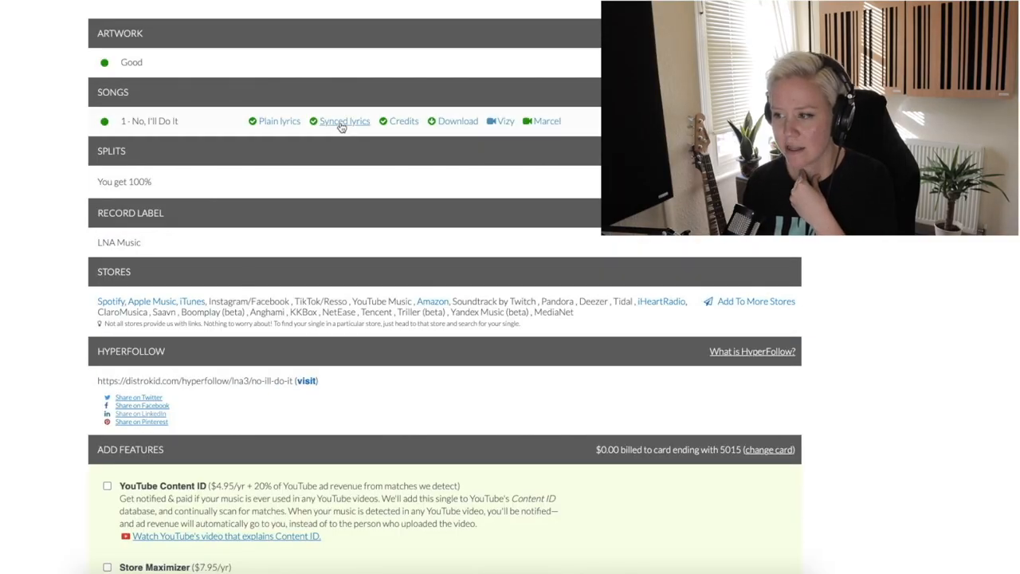
Step: Show the synced-lyrics timing tool with its waveform player and Finnish lyric lines
click(344, 121)
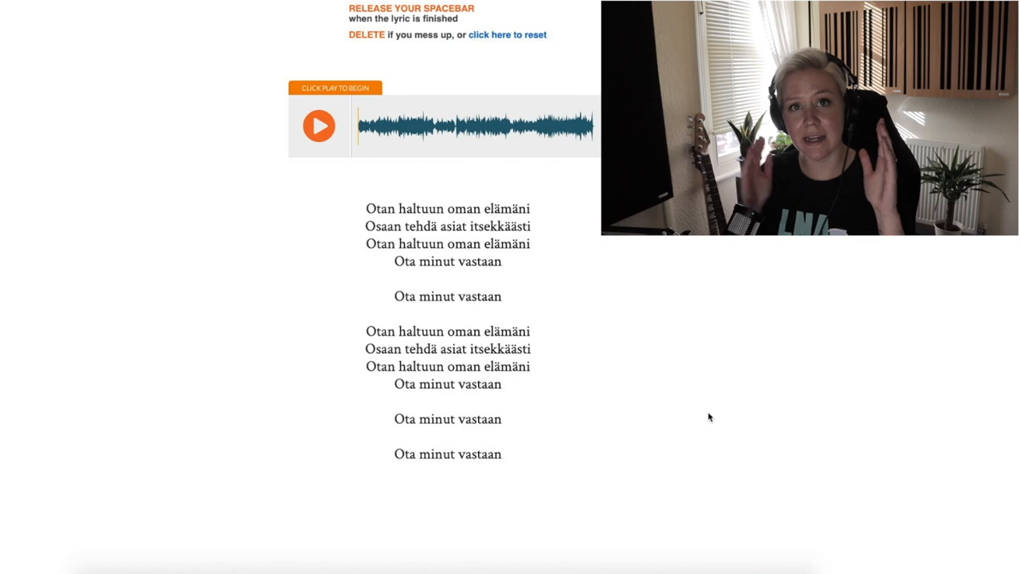
mouse_move(667, 401)
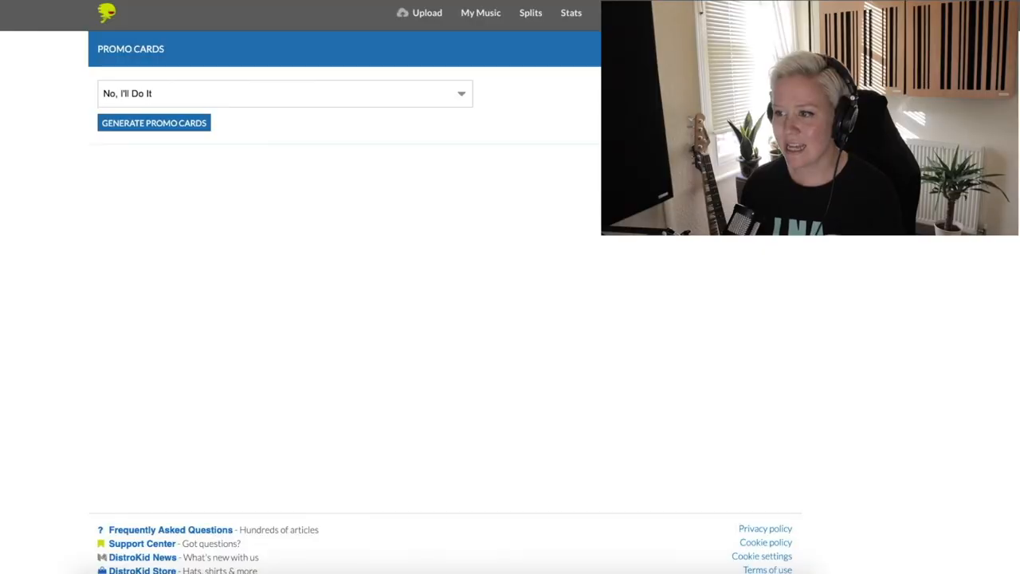
Step: Generate a Gutted-design mini video for No, I'll Do It from the Mini Videos page
click(284, 92)
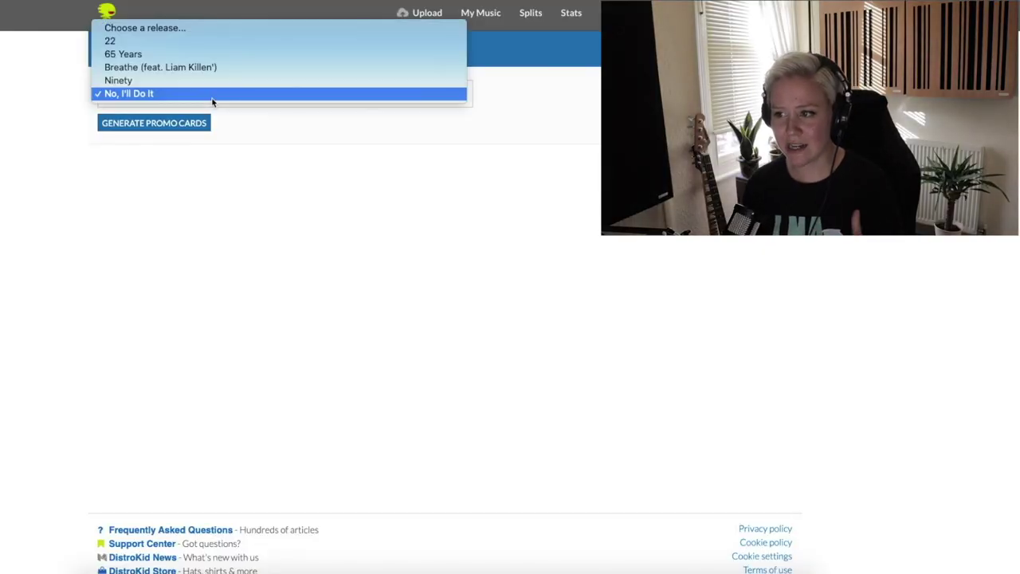
mouse_move(211, 85)
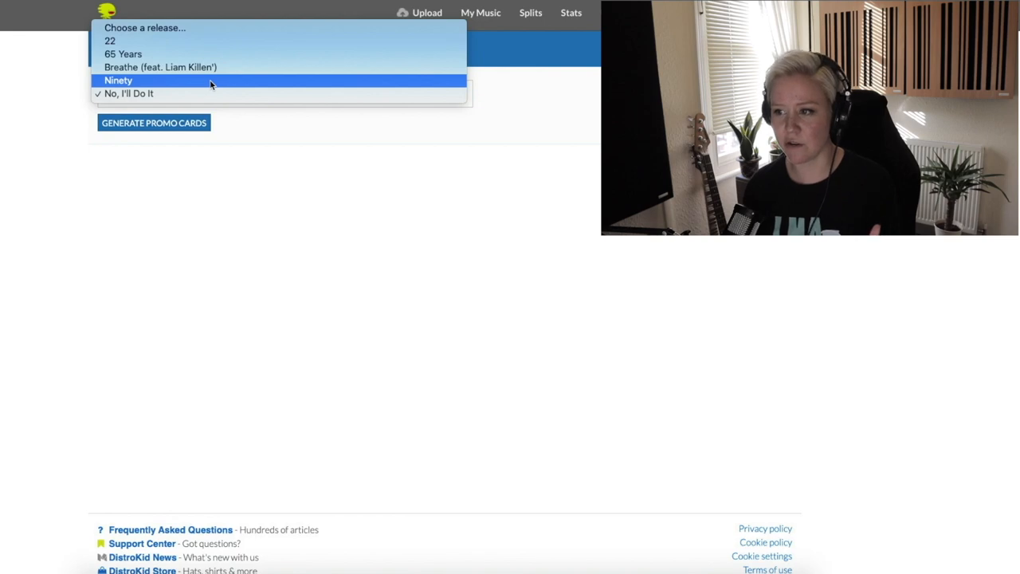
click(129, 92)
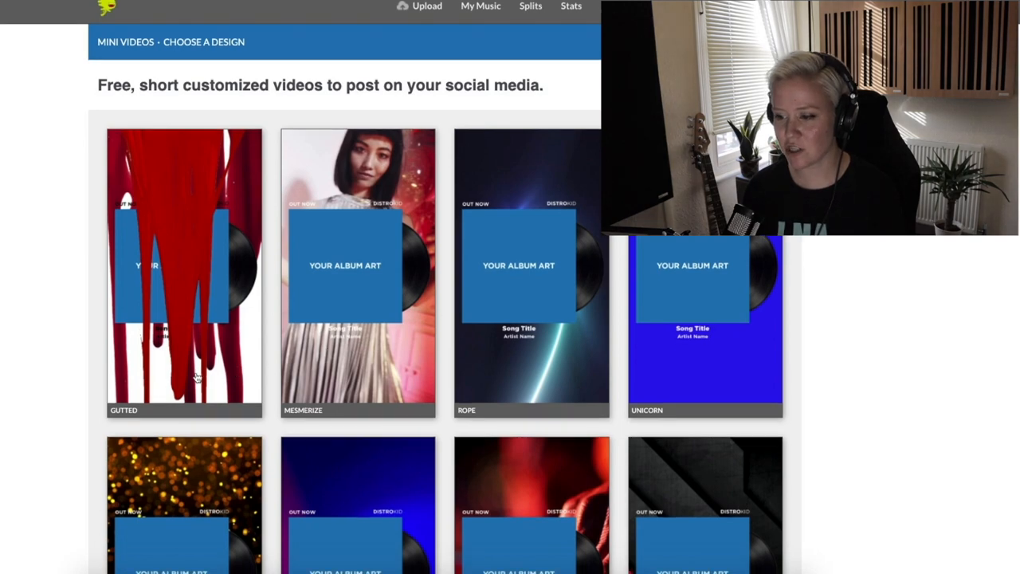
scroll(up, 3)
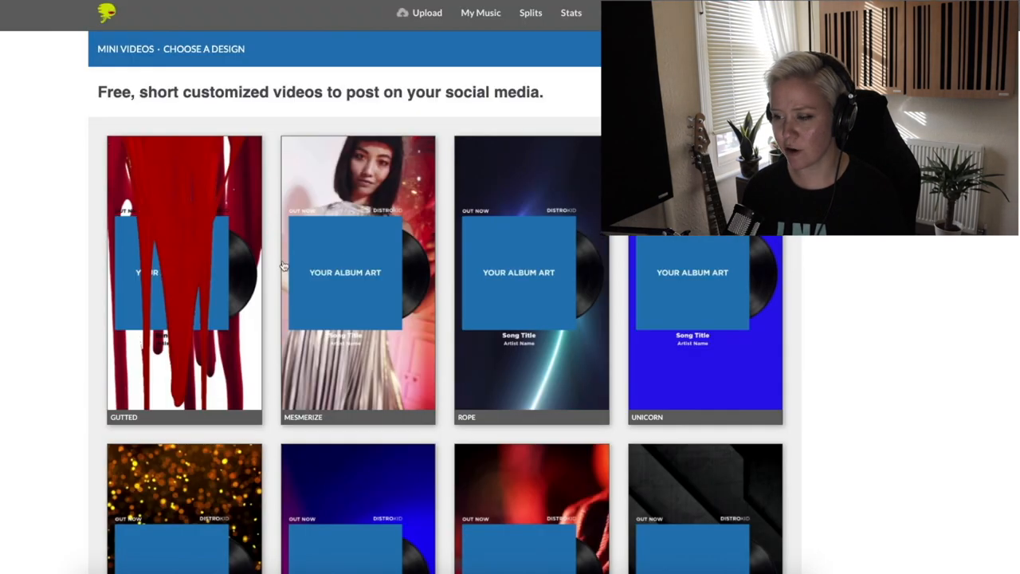
click(185, 274)
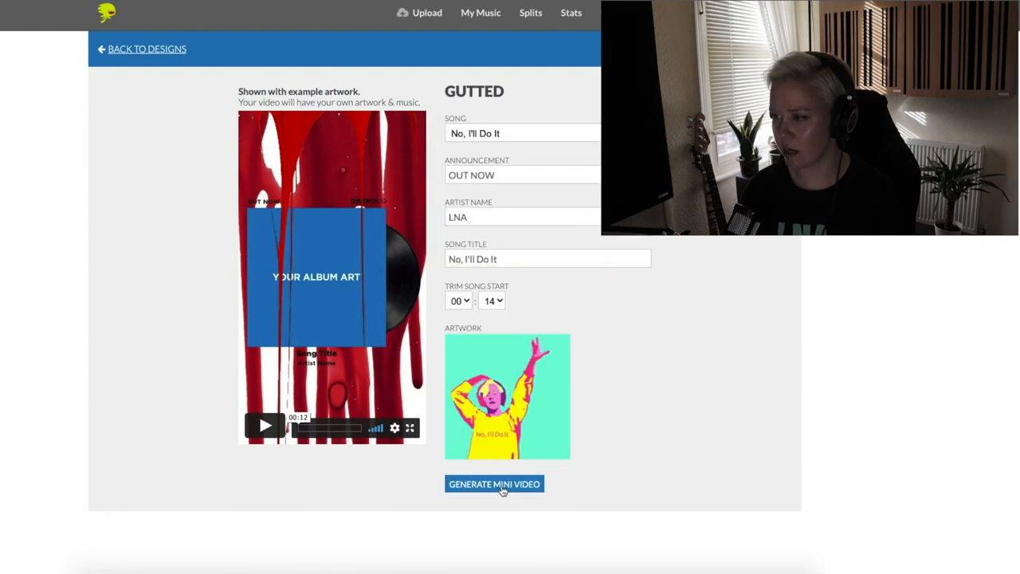
click(494, 484)
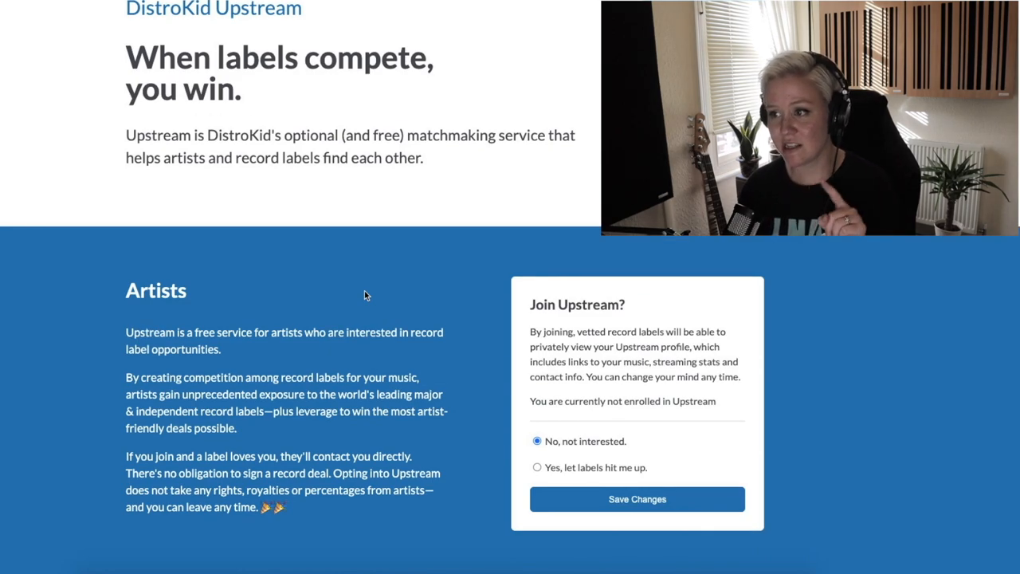
Step: Choose 'Yes, let labels hit me up.' and save the Upstream enrollment
drag(125, 44, 424, 167)
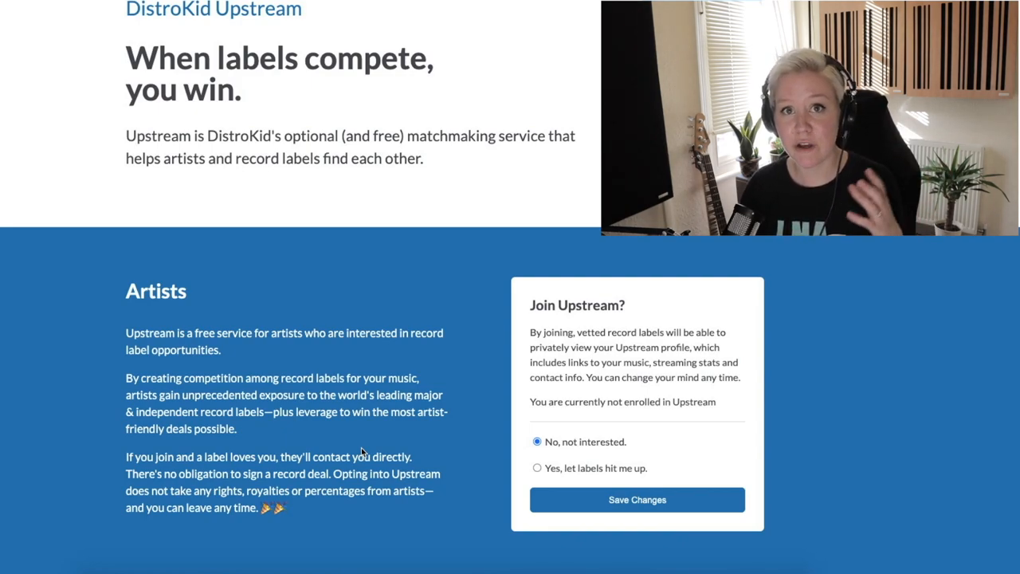
scroll(down, 3)
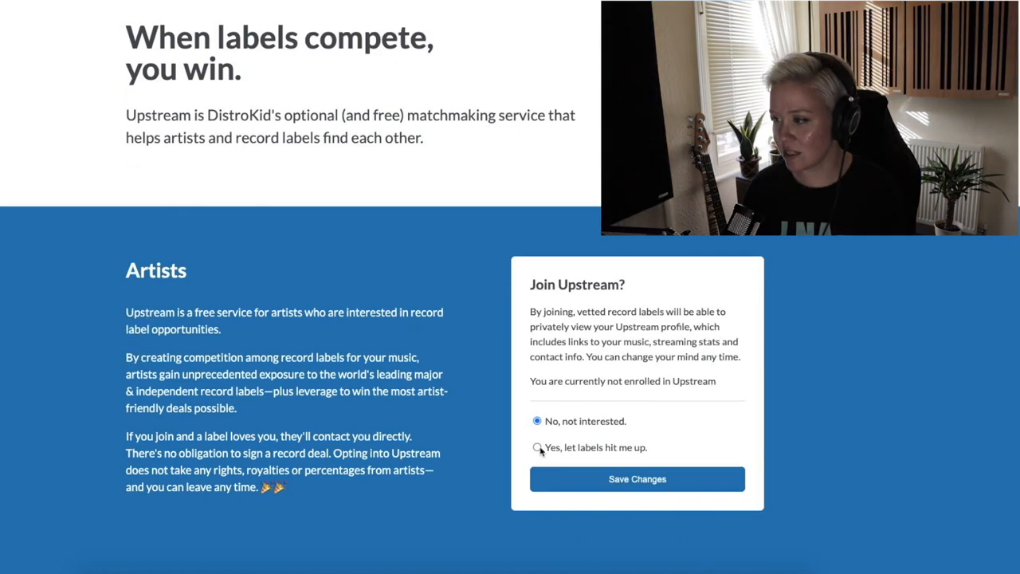
click(537, 446)
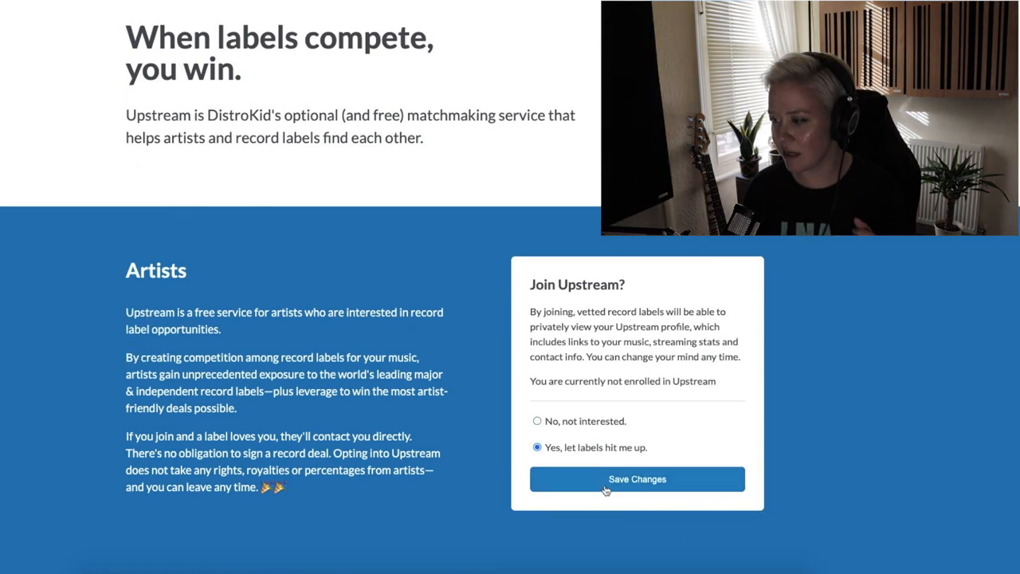
click(637, 478)
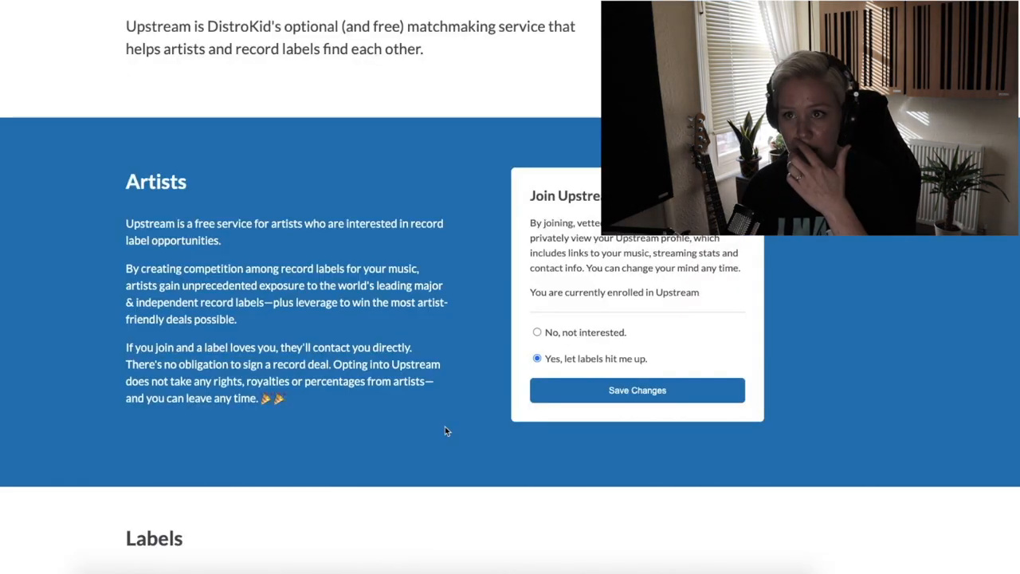